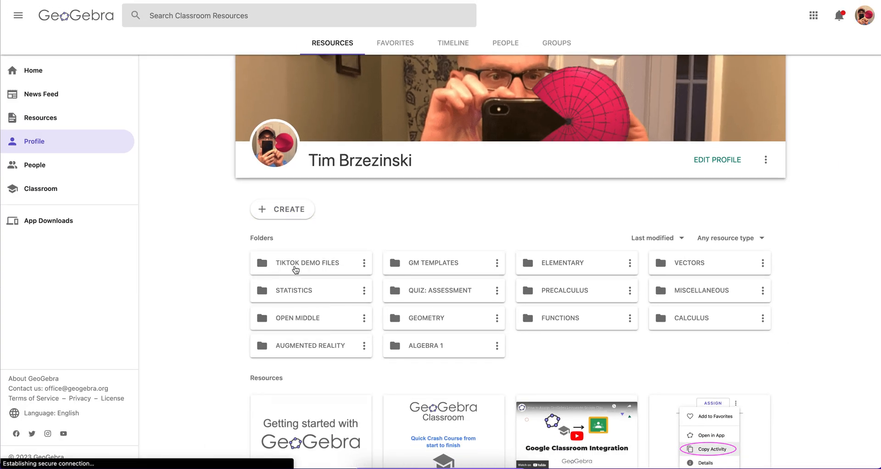
Enter 'Area of a Circle' as the new activity's title.
left_click(712, 449)
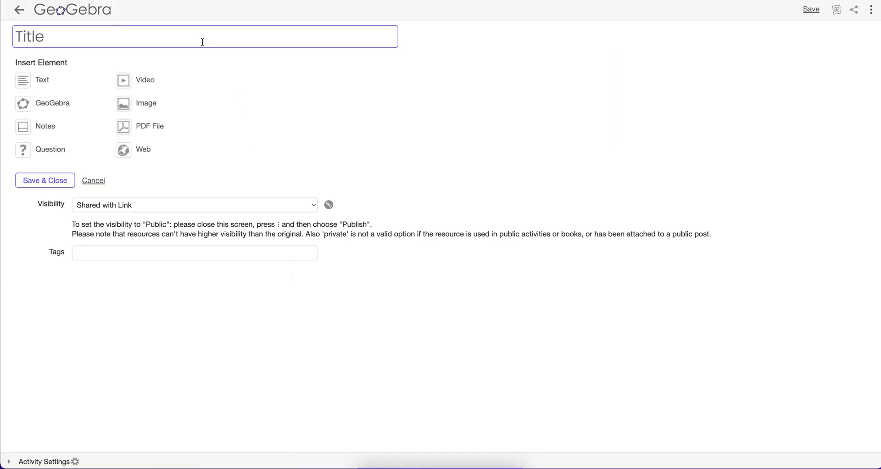
mouse_move(209, 45)
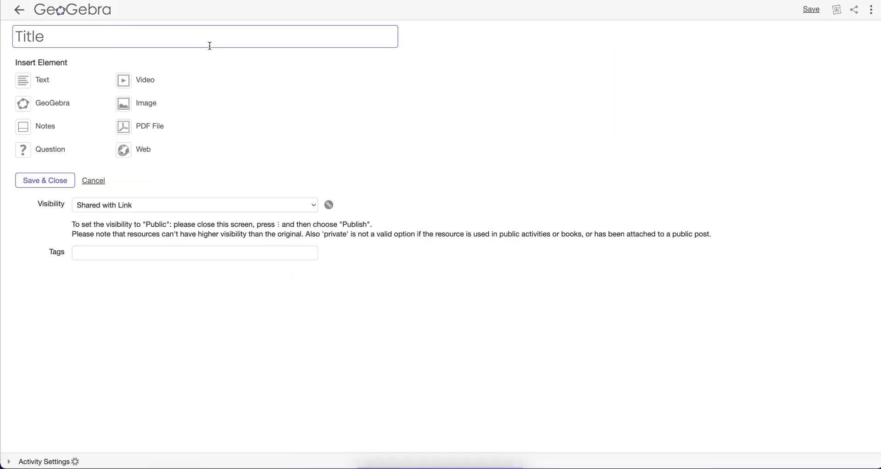
type("Area of a")
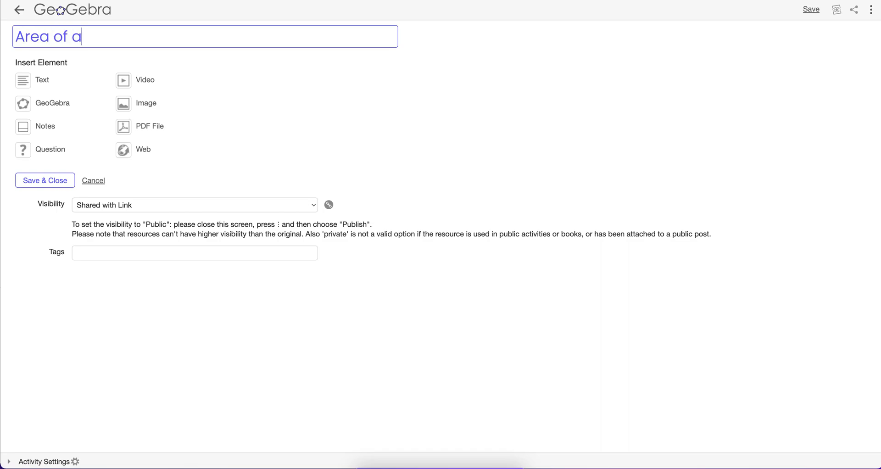
type("Circle")
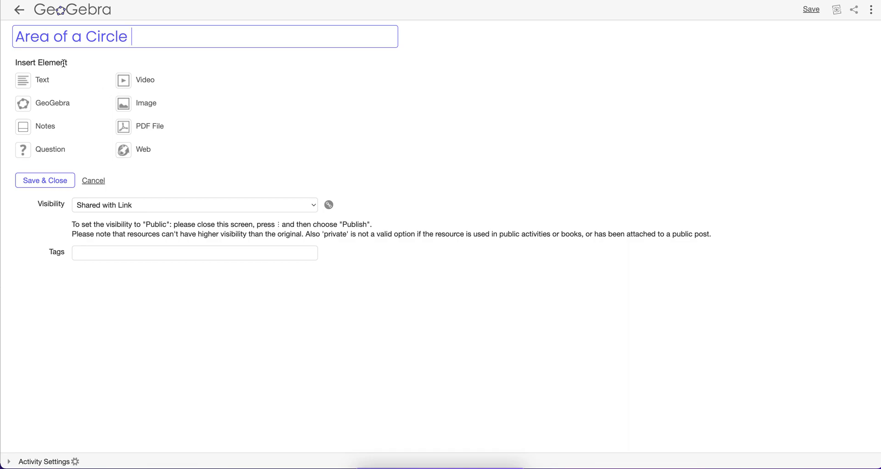
Insert a GeoGebra element, search applets for 'area' and preview Area of a Circle: Revamped!
left_click(52, 103)
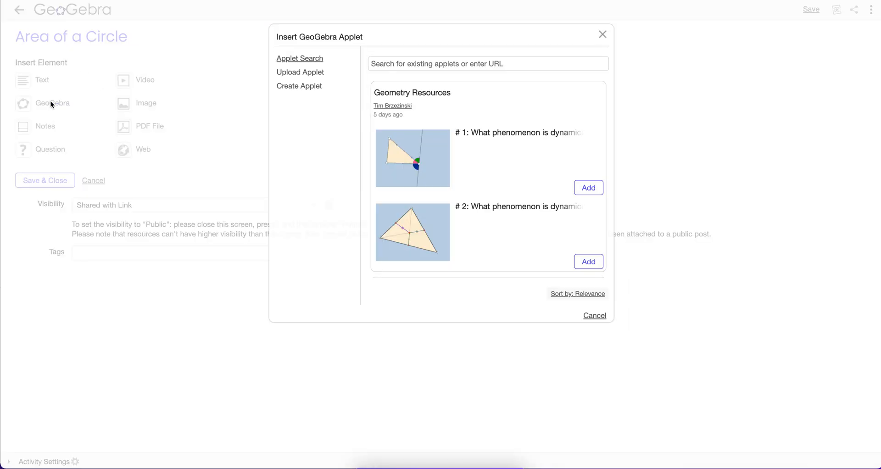
mouse_move(317, 99)
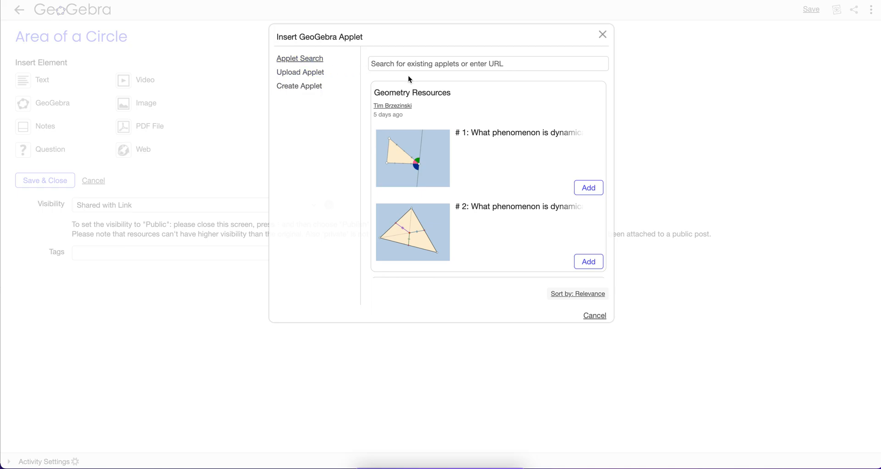
left_click(488, 63)
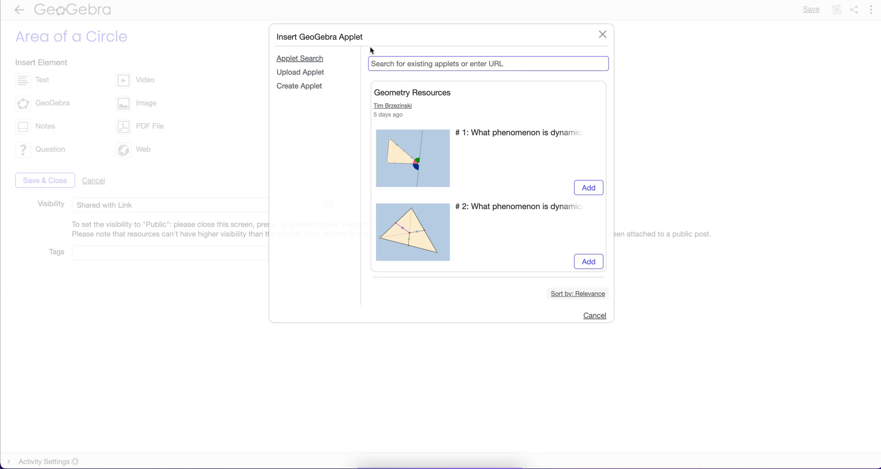
mouse_move(441, 40)
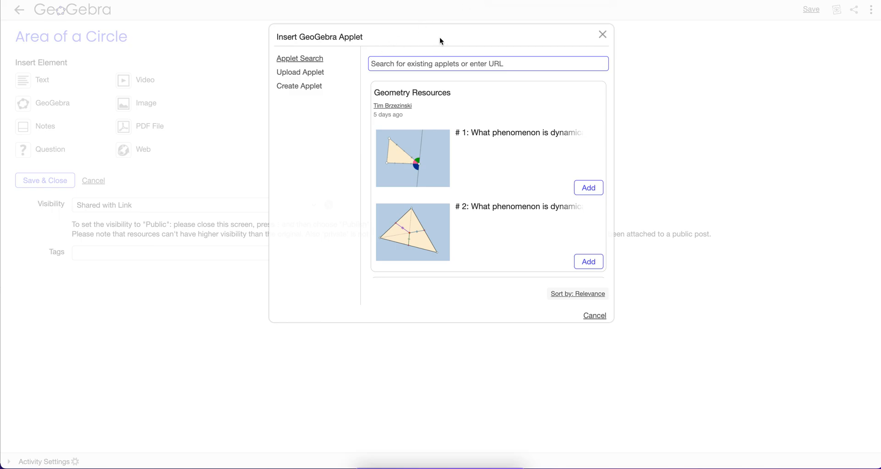
type("area")
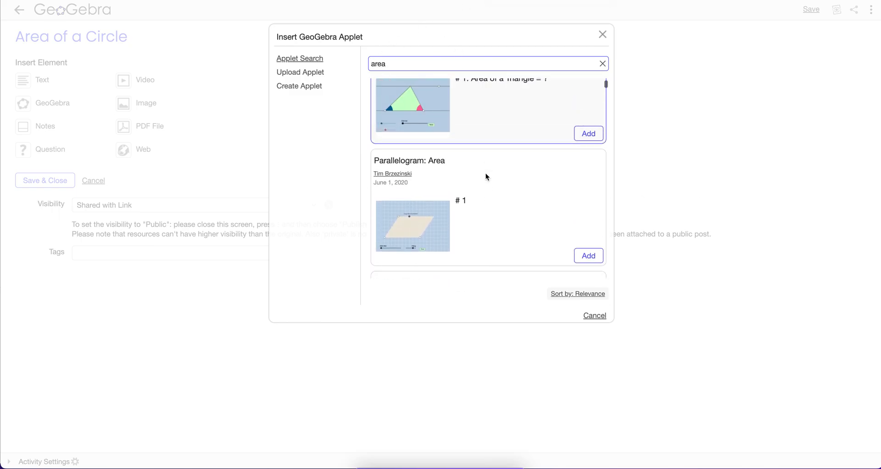
left_click(602, 63)
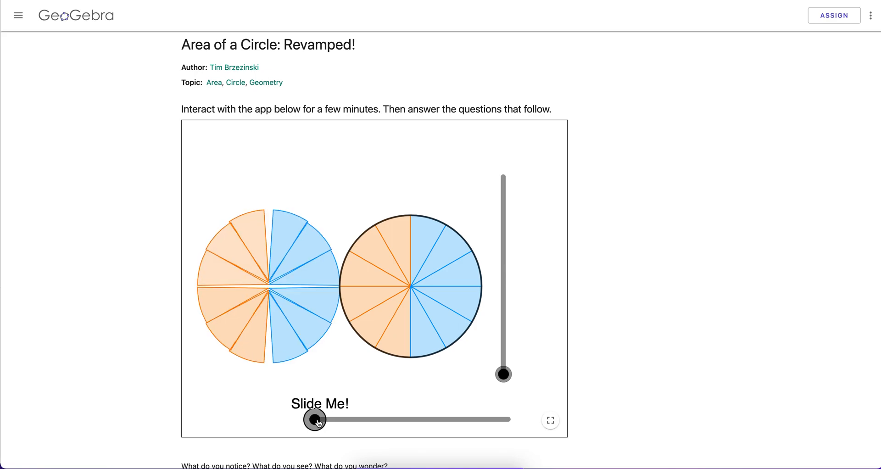
Drag the Slide Me! and slice-count sliders to unroll and rearrange the circle's sectors.
left_click_drag(315, 420, 494, 420)
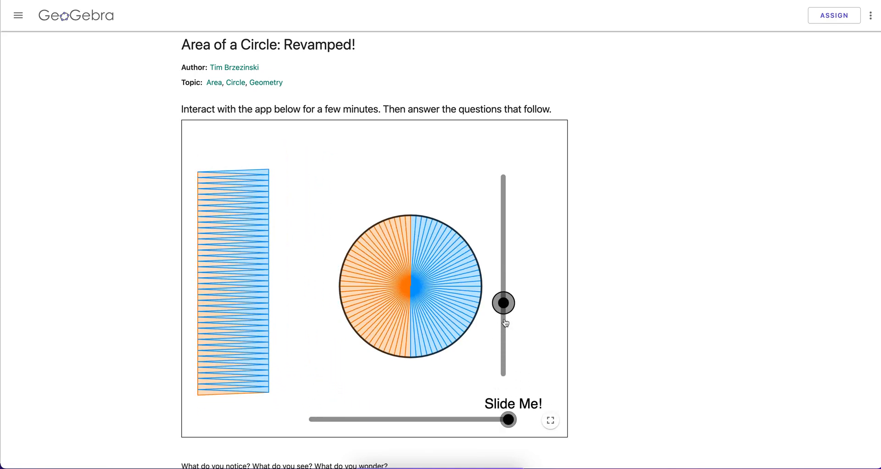
left_click_drag(507, 420, 387, 421)
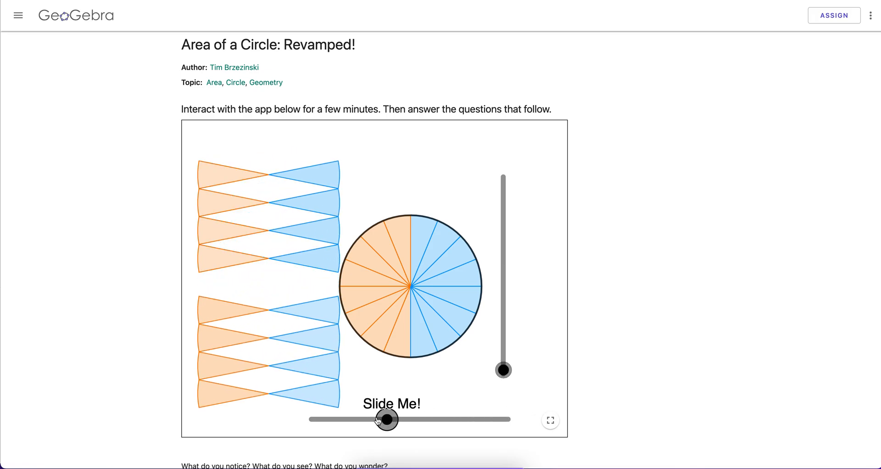
left_click_drag(386, 419, 311, 420)
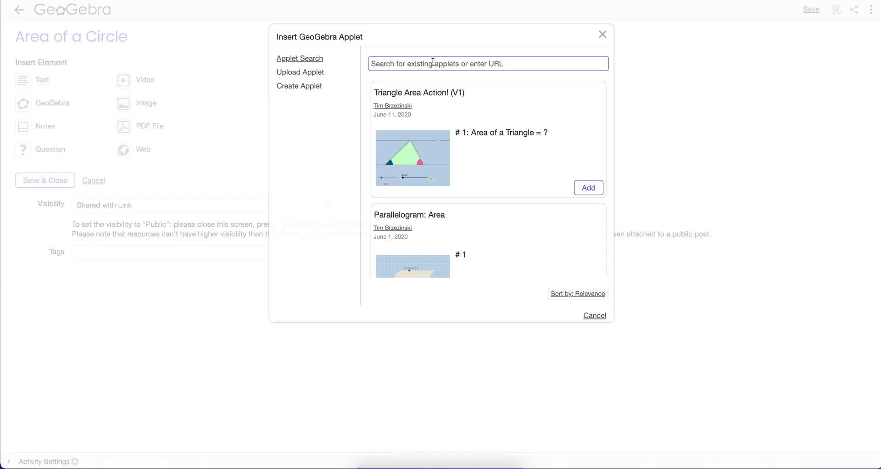
Embed the applet from geogebra.org/m/e75r5bbv into the activity.
type("https://www.geogebra.org/m/e75r5bbv")
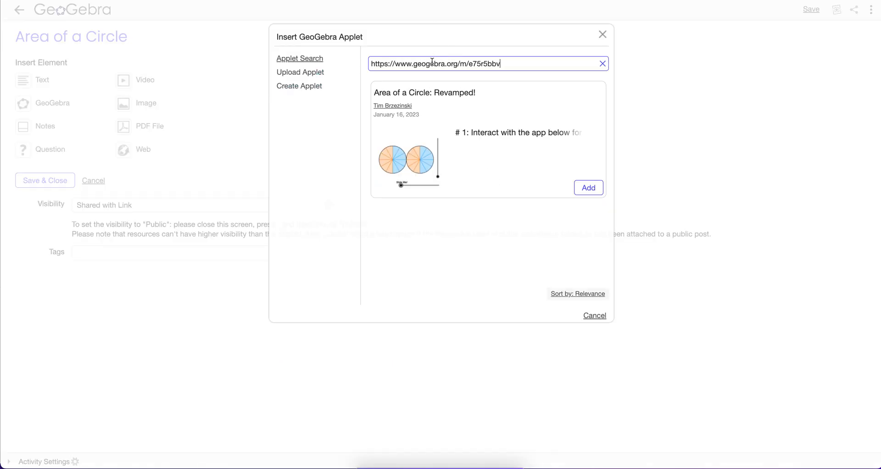
left_click(587, 187)
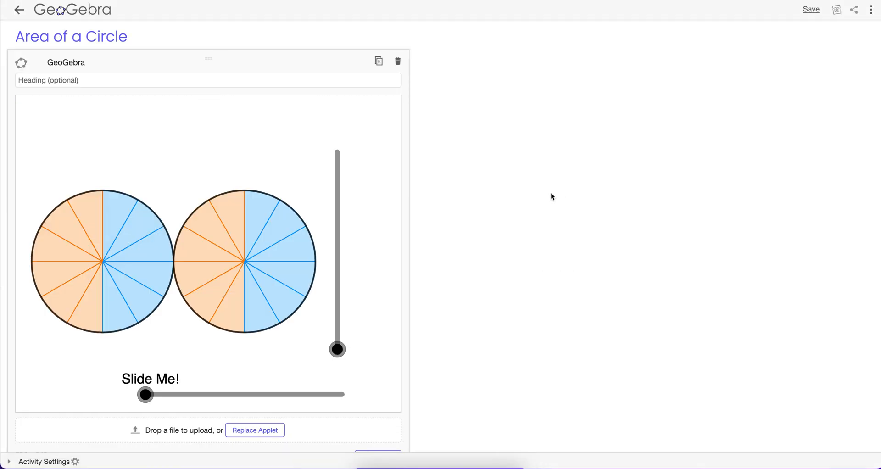
Give the applet the heading 'Interact with this. Wha…' and finish the element.
left_click(130, 80)
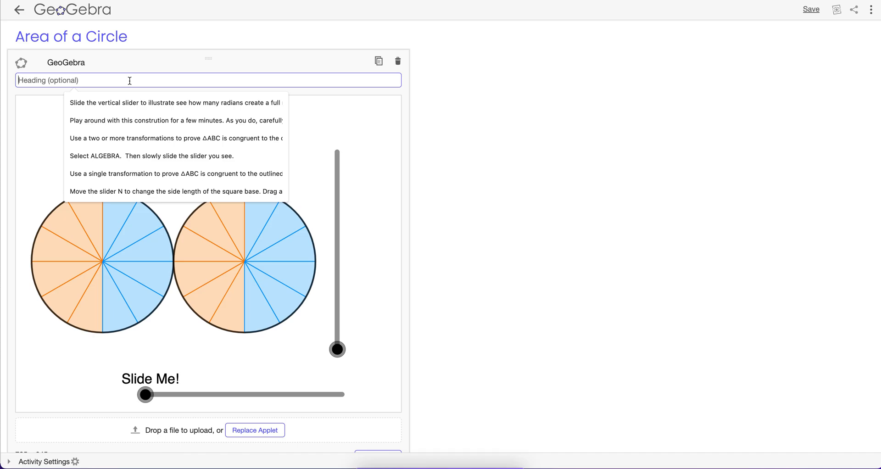
type("Intera")
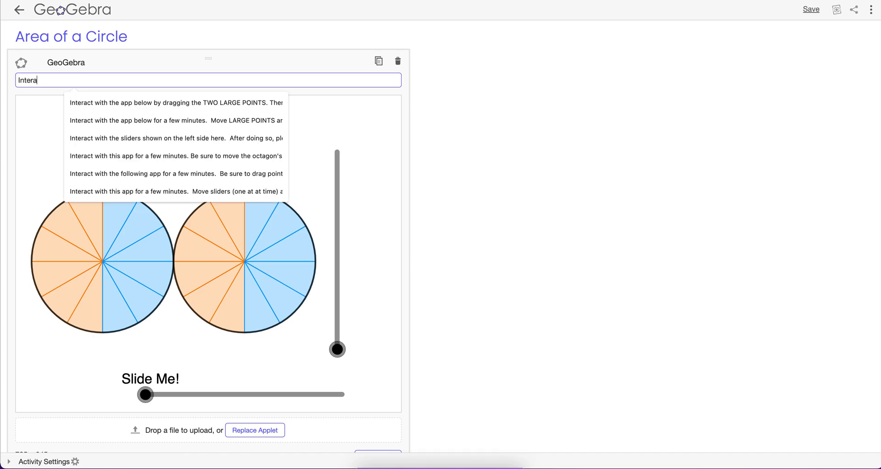
type("Interact with this. Wha")
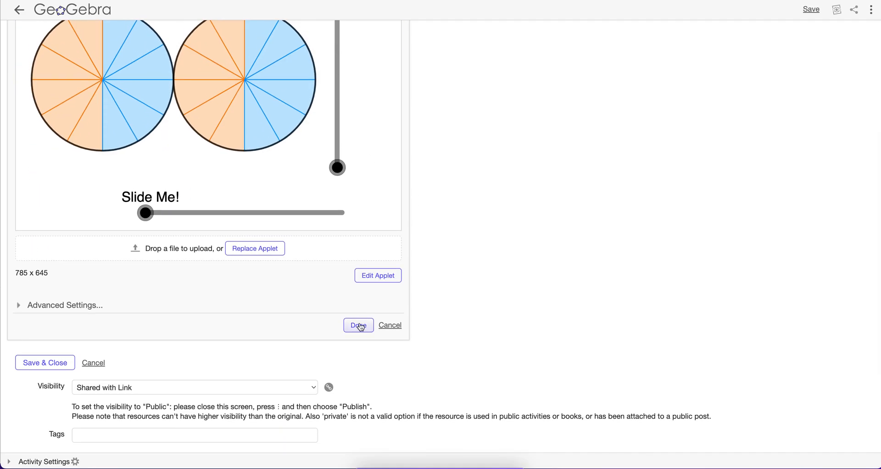
left_click(358, 325)
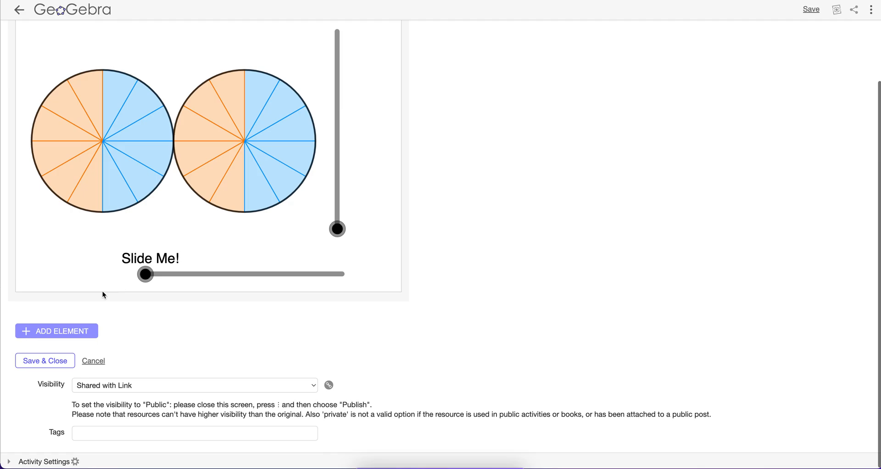
left_click(56, 331)
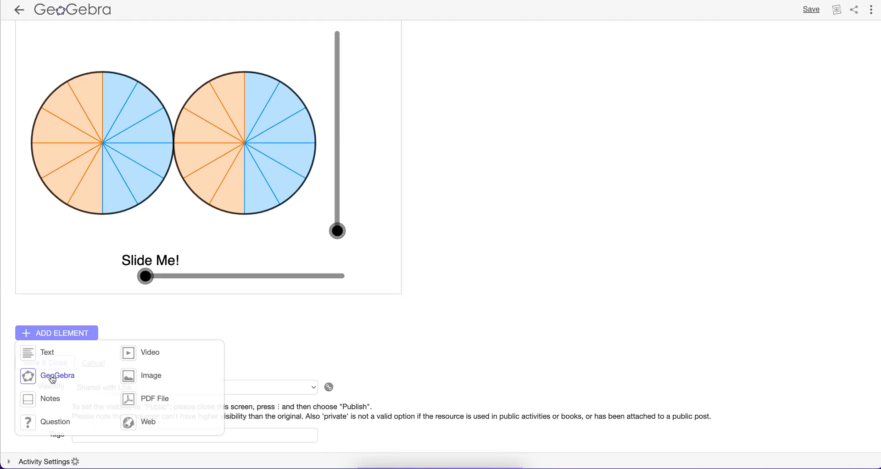
Start another GeoGebra element and preview the circle-unrolling animation in the original Area of a Circle activity.
left_click(57, 375)
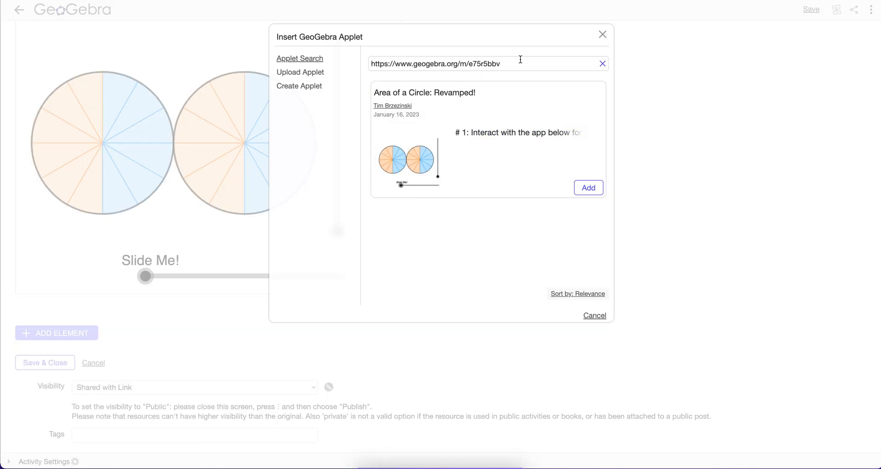
left_click(603, 63)
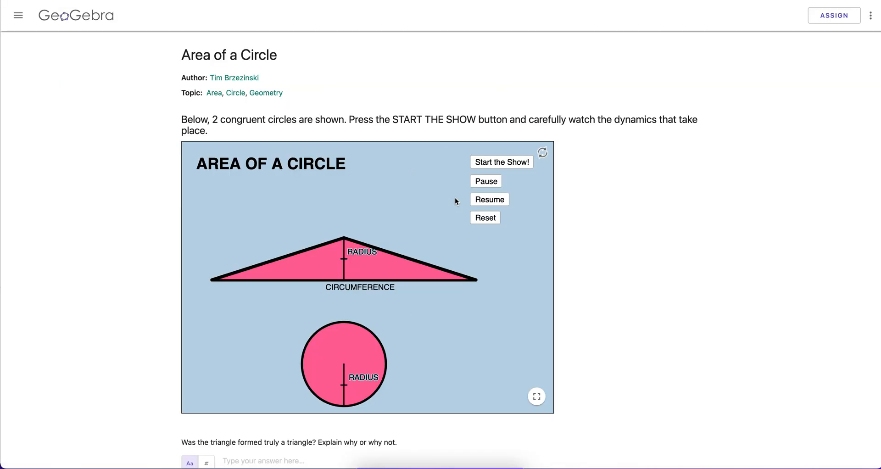
left_click(501, 162)
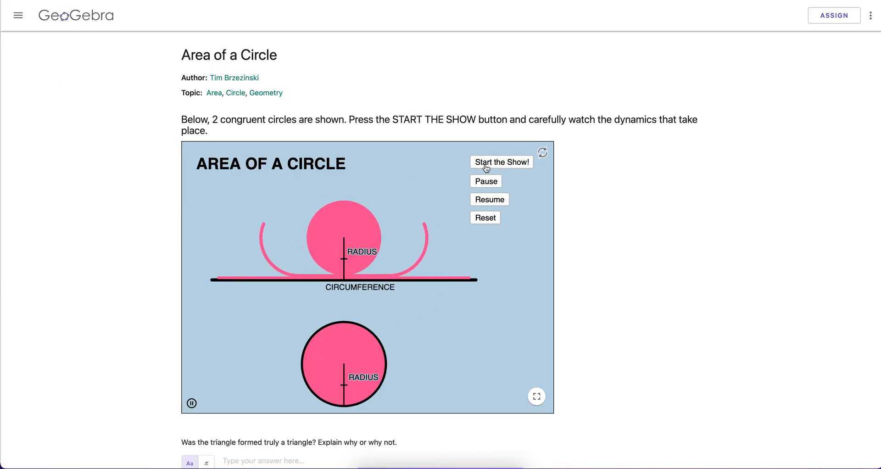
left_click(502, 162)
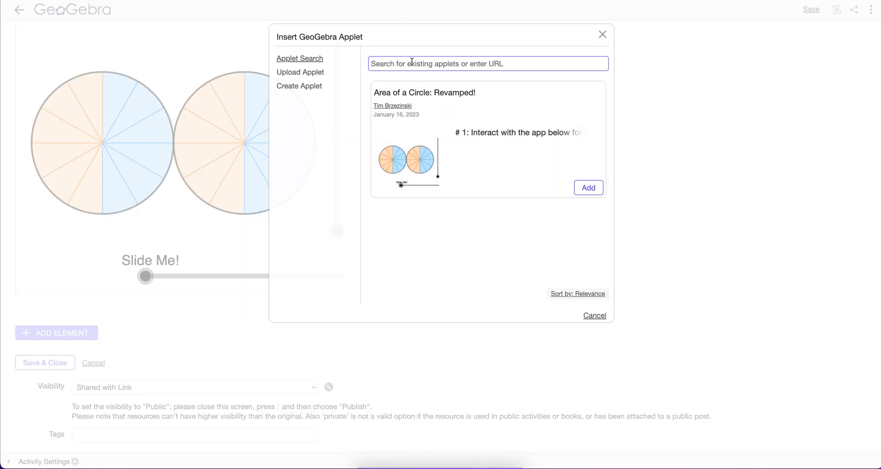
Embed the applet from geogebra.org/m/wt6tje2k below the slicing applet.
type("https://www.geogebra.org/m/wt6tje2k")
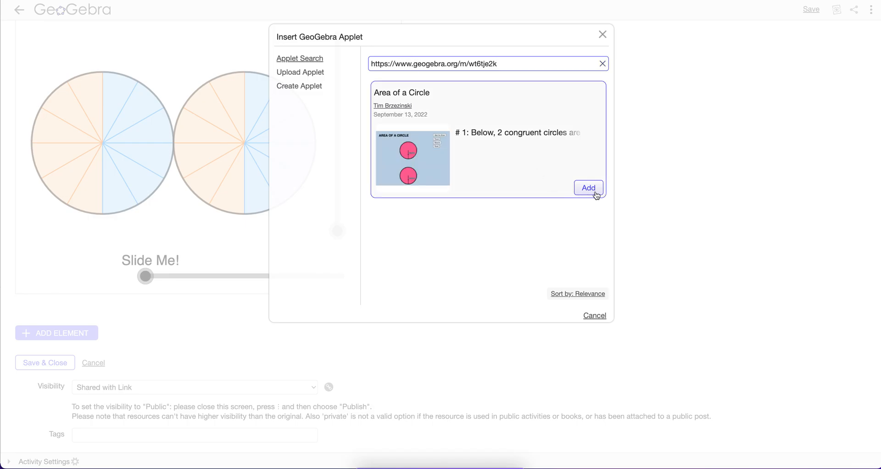
left_click(588, 187)
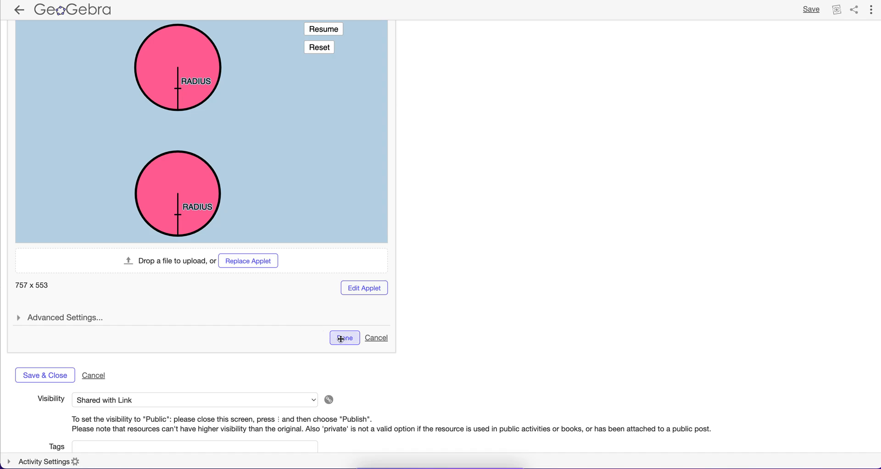
left_click(344, 338)
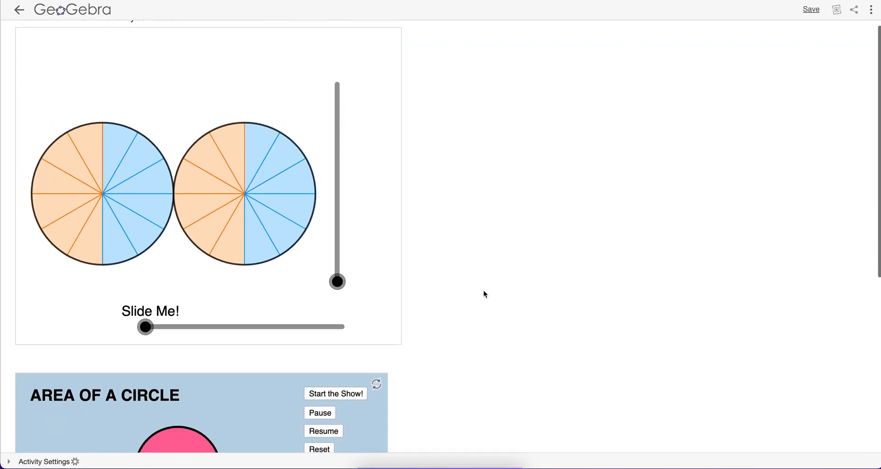
Start a heading 'Mess wi…' for the rolling-circle applet.
scroll("down", 3)
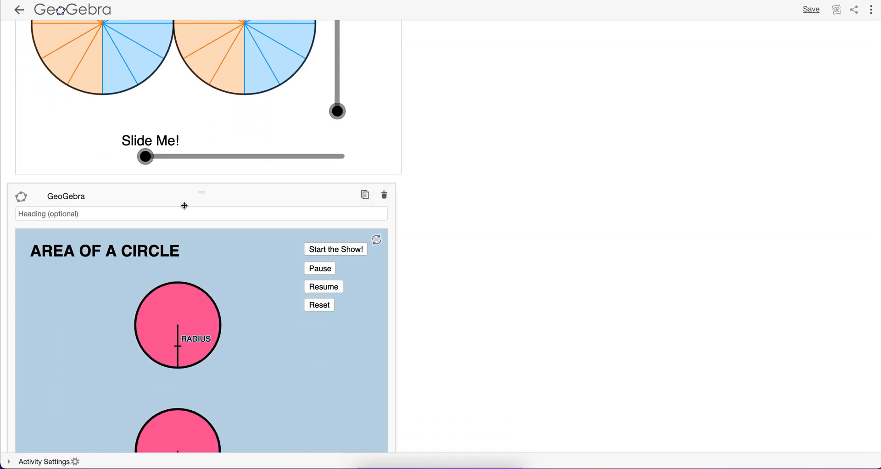
type("MEss")
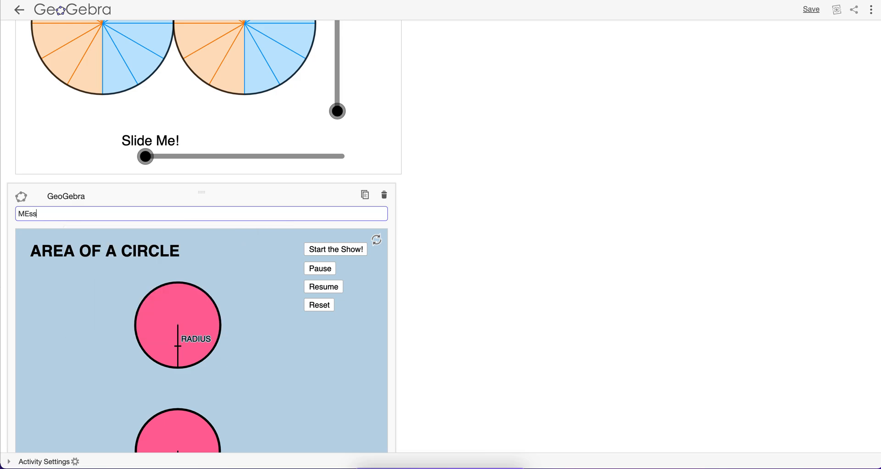
type("Mess wi")
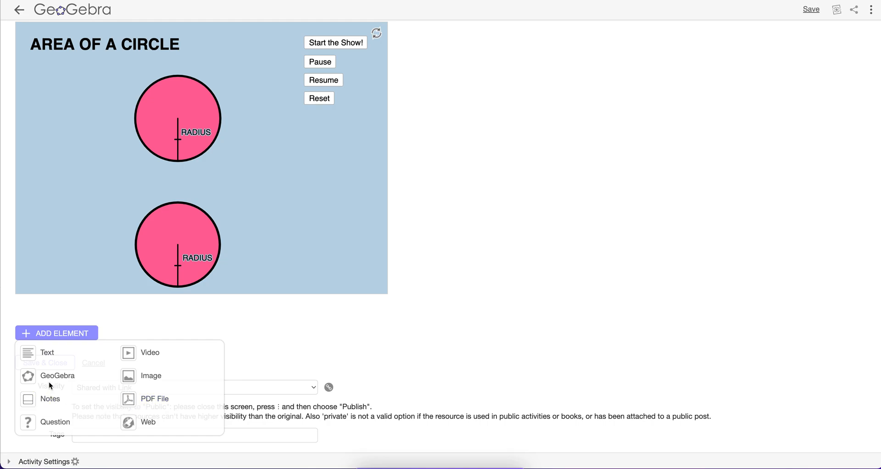
Add a question element with the text 'What do you notice? De…'.
left_click(55, 422)
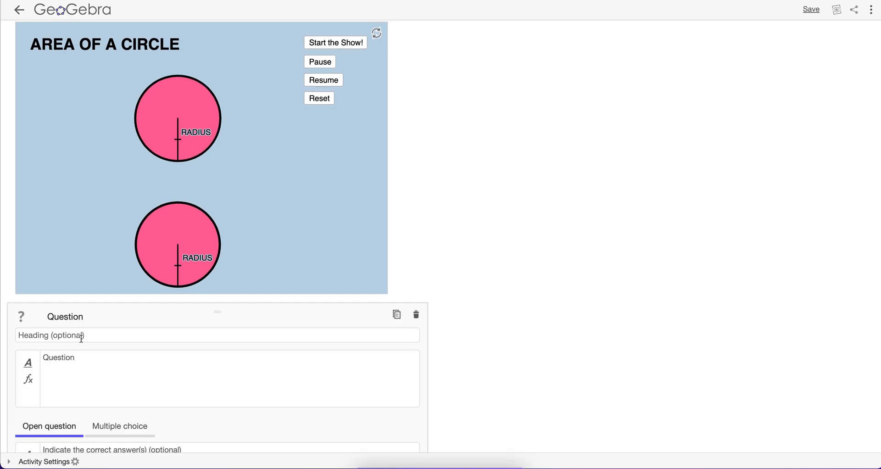
type("What o")
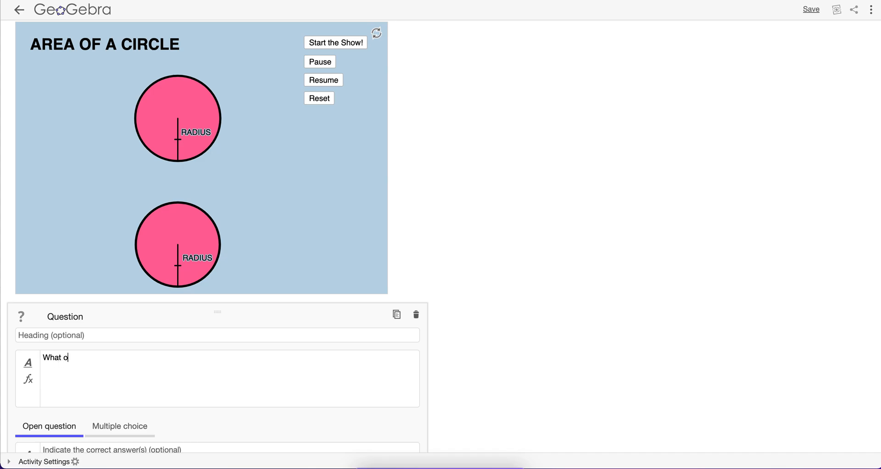
type("do you notic")
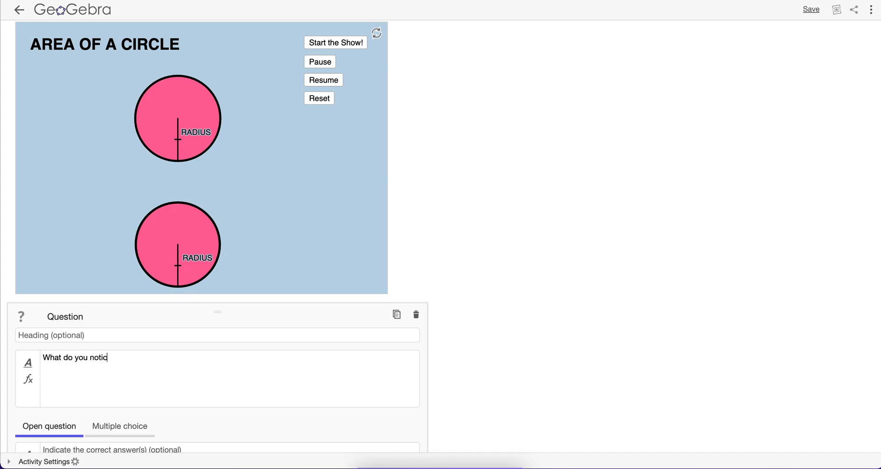
type("e? Describe!")
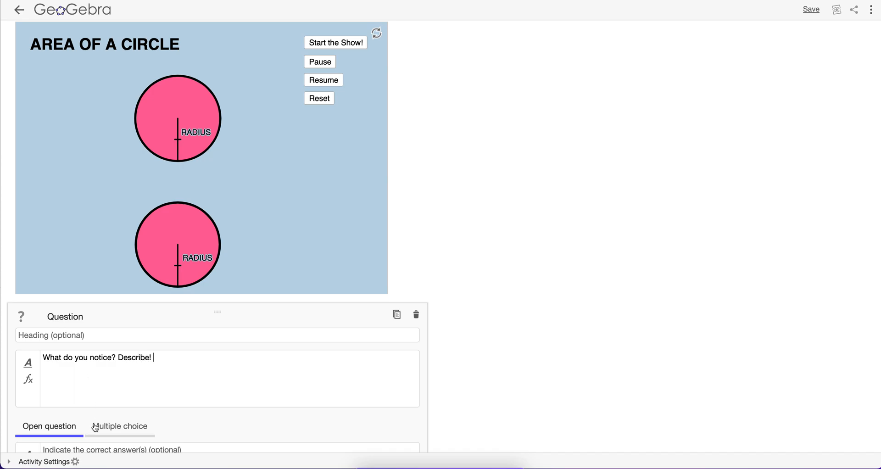
Try multiple choice, keep it as an open question and finish editing.
left_click(120, 426)
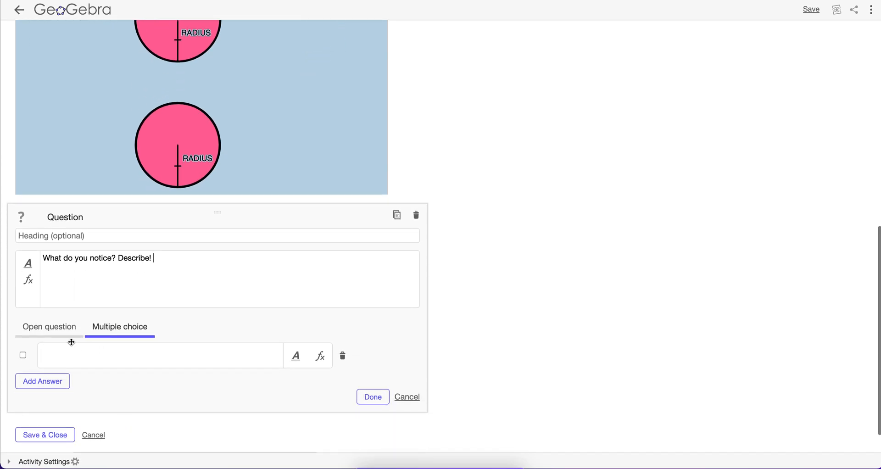
left_click(49, 327)
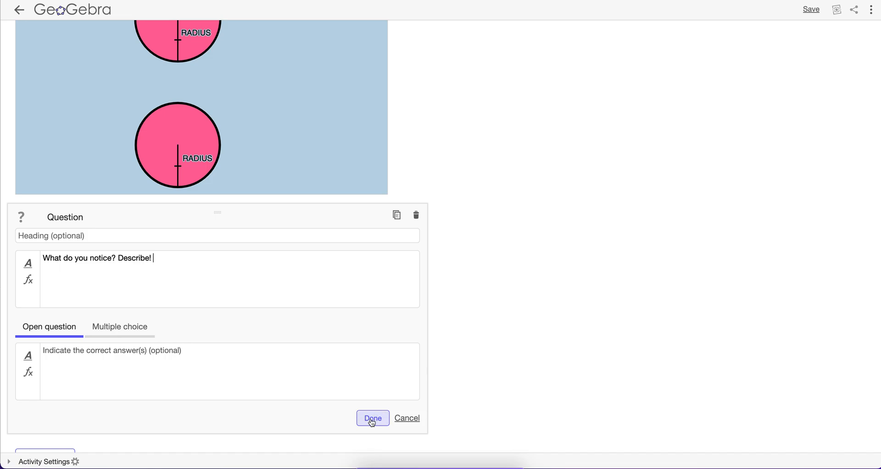
left_click(372, 418)
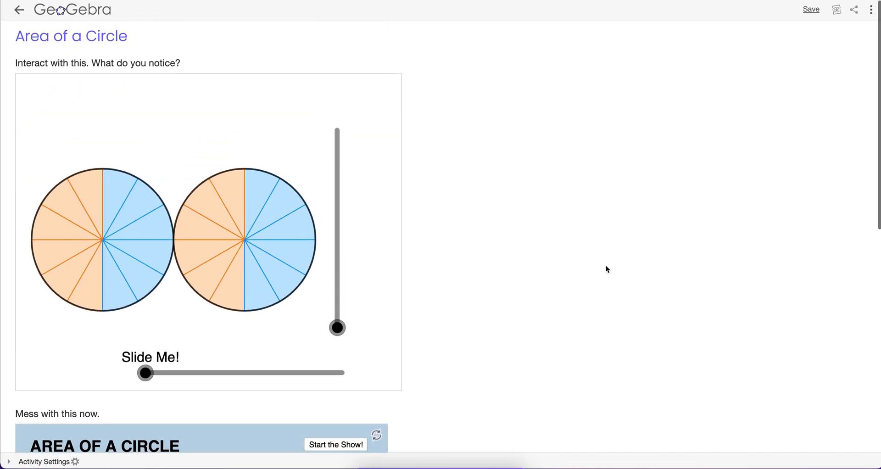
Review the activity and Save & Close it.
scroll("down", 3)
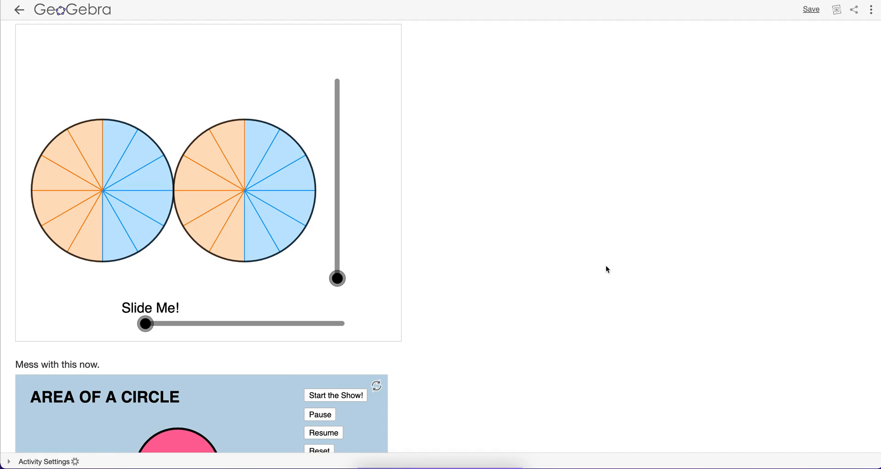
scroll("down", 3)
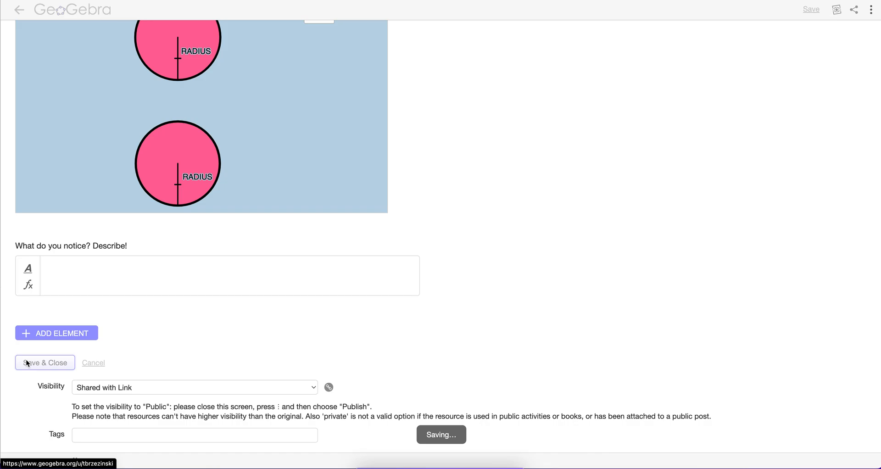
left_click(44, 363)
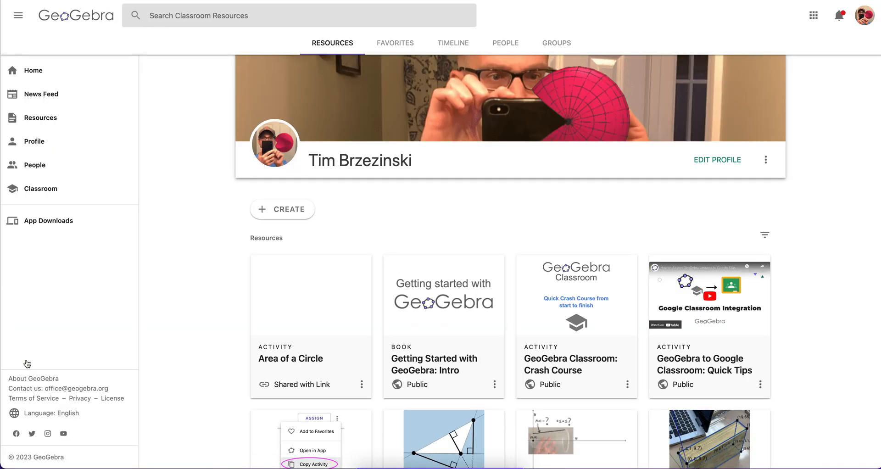
Open the saved Area of a Circle activity and choose Assign to bring up student assignment options.
left_click(34, 141)
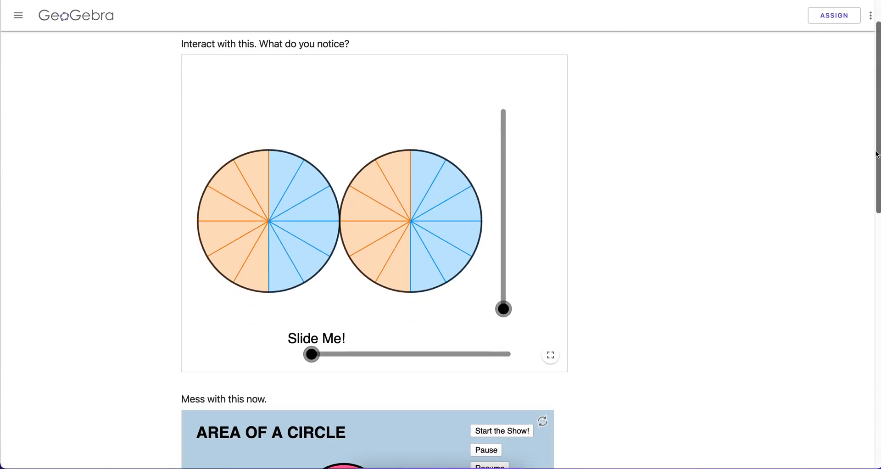
scroll("down", 3)
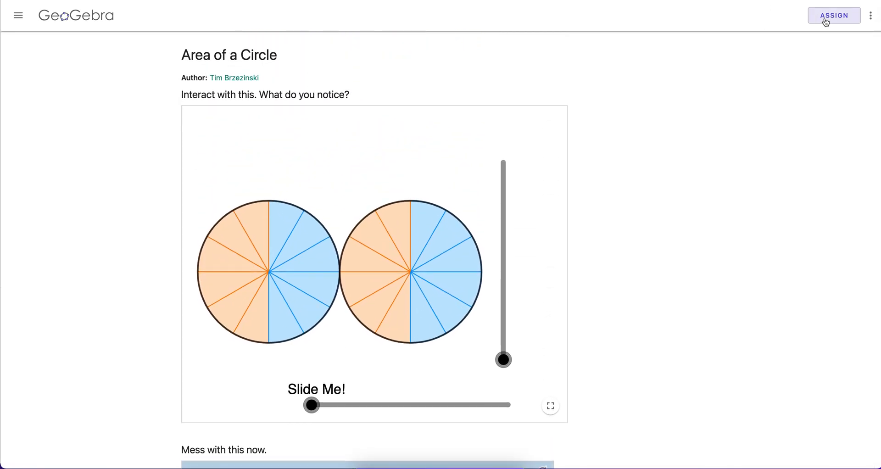
left_click(835, 15)
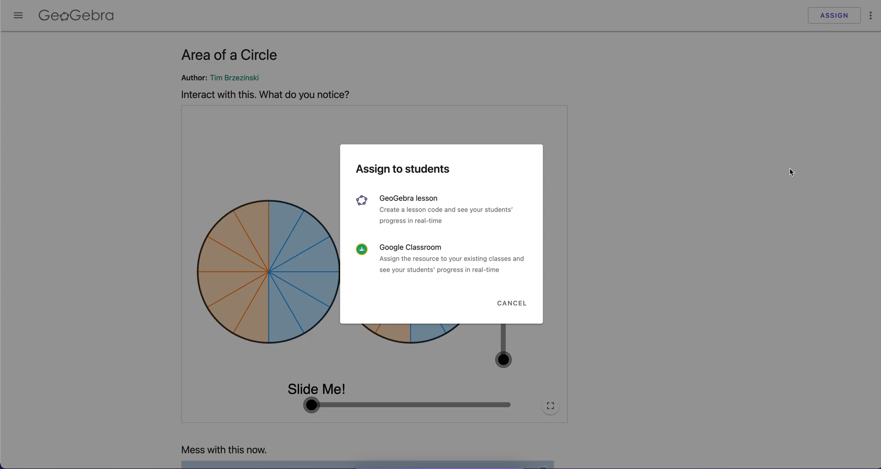